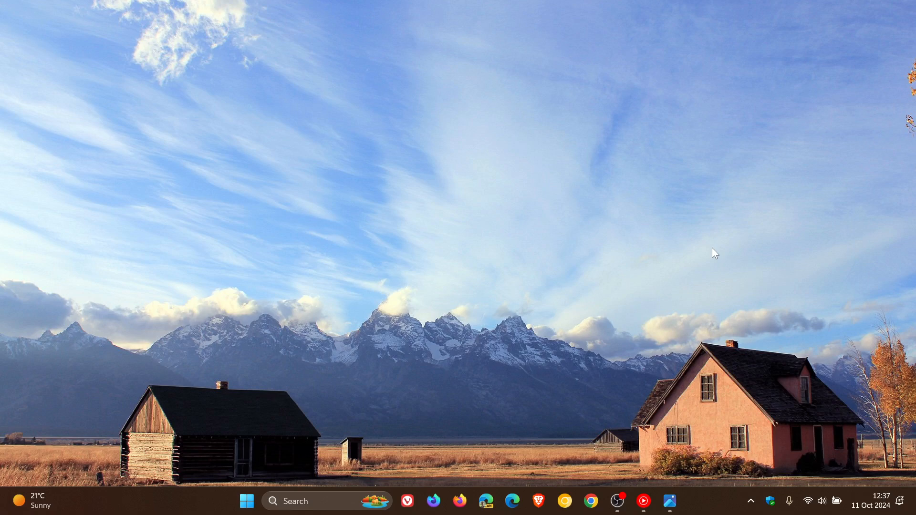
- Show the calendar and notifications panel, then dismiss it to return to the desktop
left_click(870, 505)
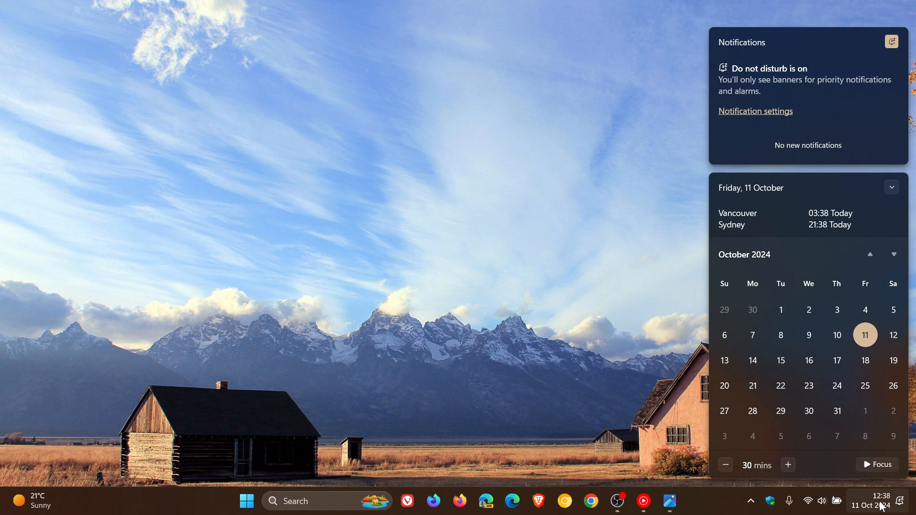
mouse_move(799, 383)
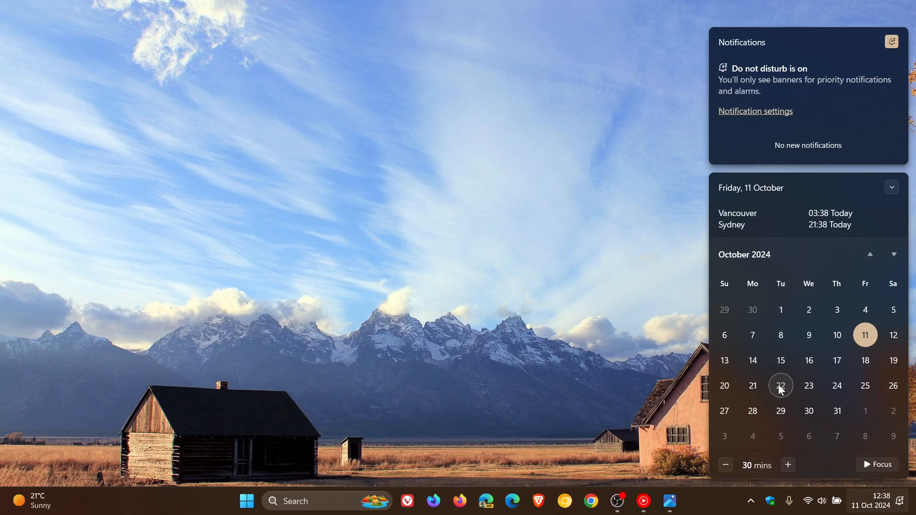
mouse_move(874, 403)
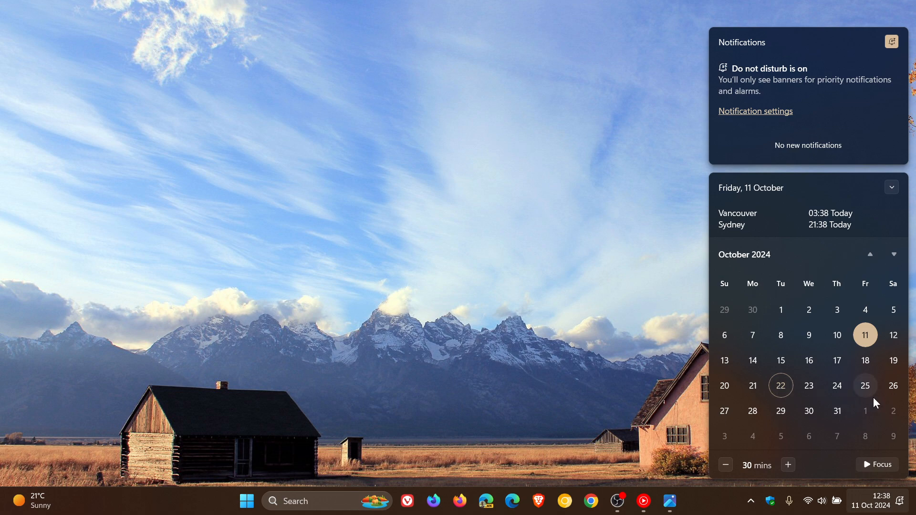
left_click(565, 234)
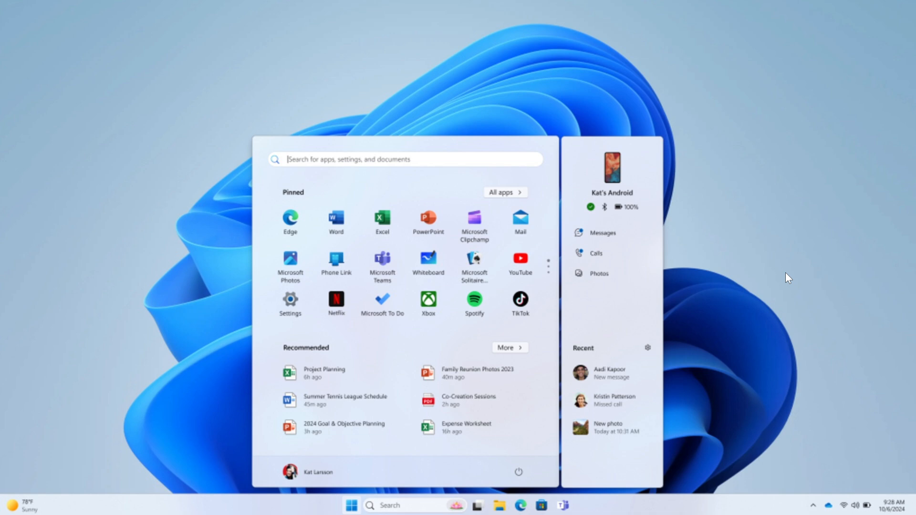
mouse_move(624, 302)
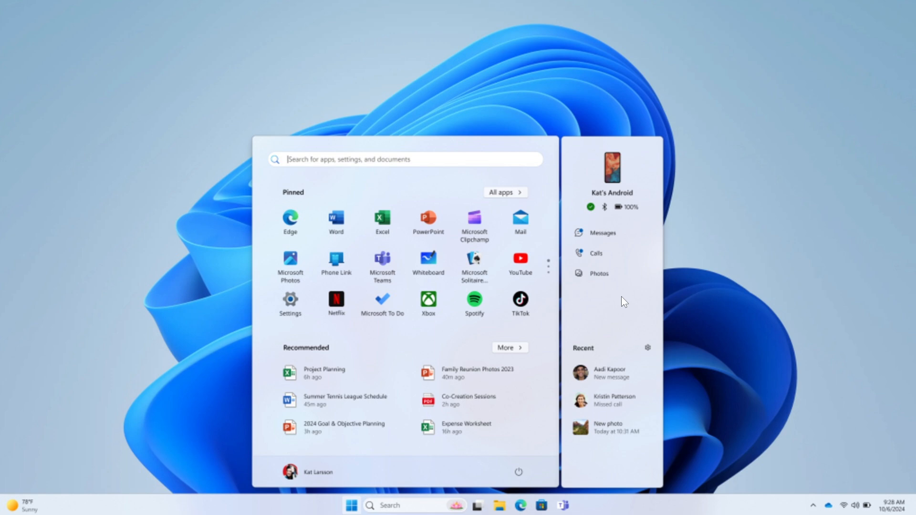
mouse_move(602, 233)
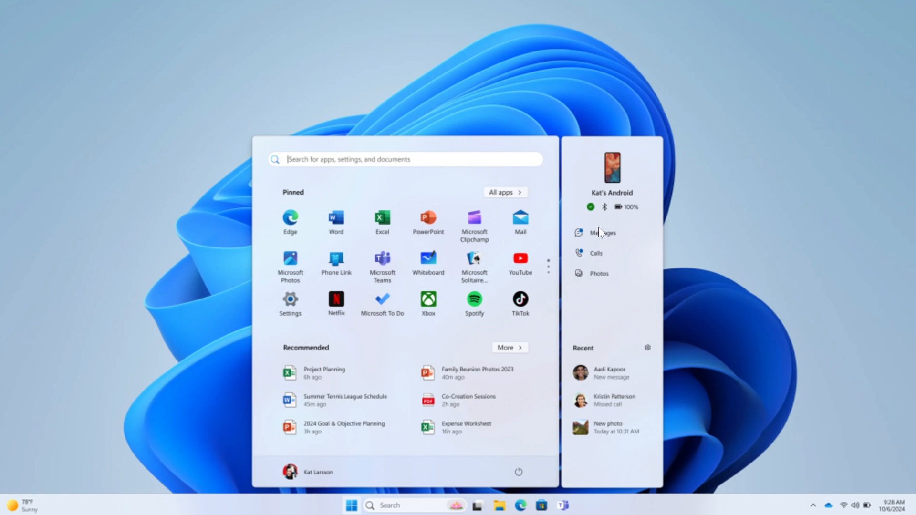
mouse_move(569, 220)
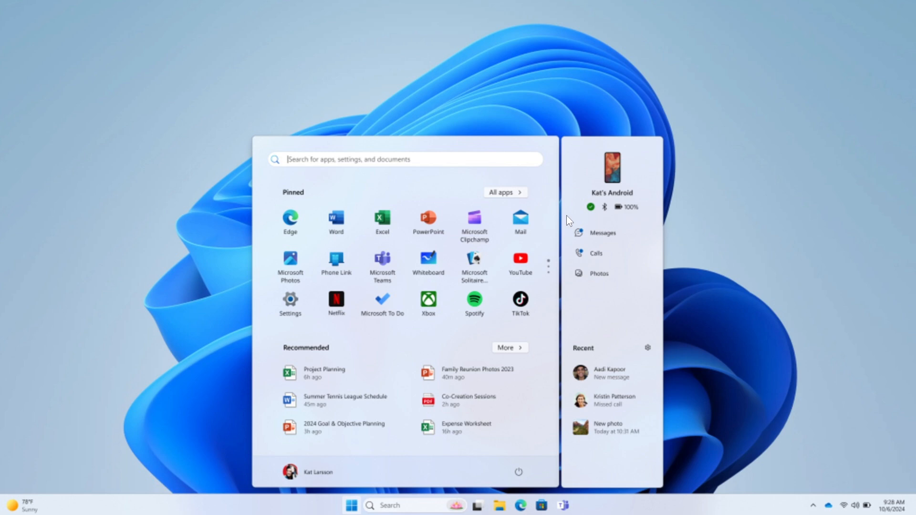
mouse_move(626, 233)
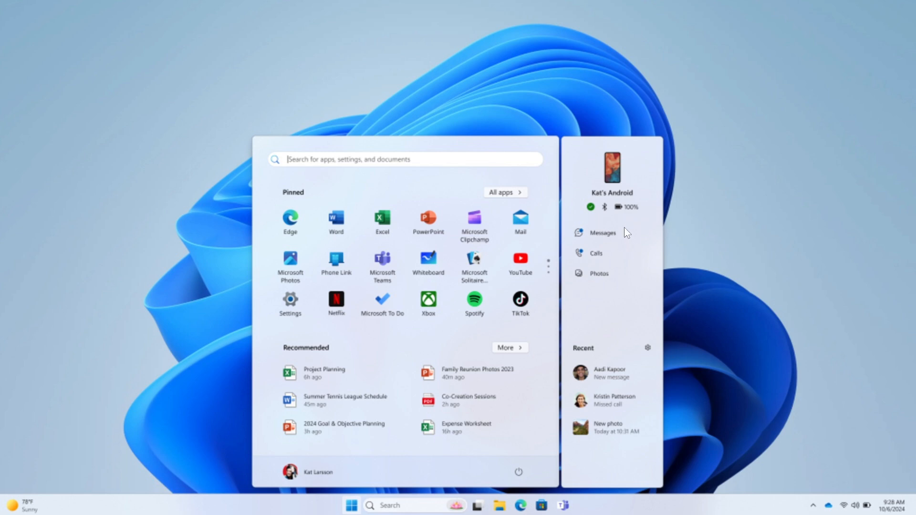
mouse_move(610, 392)
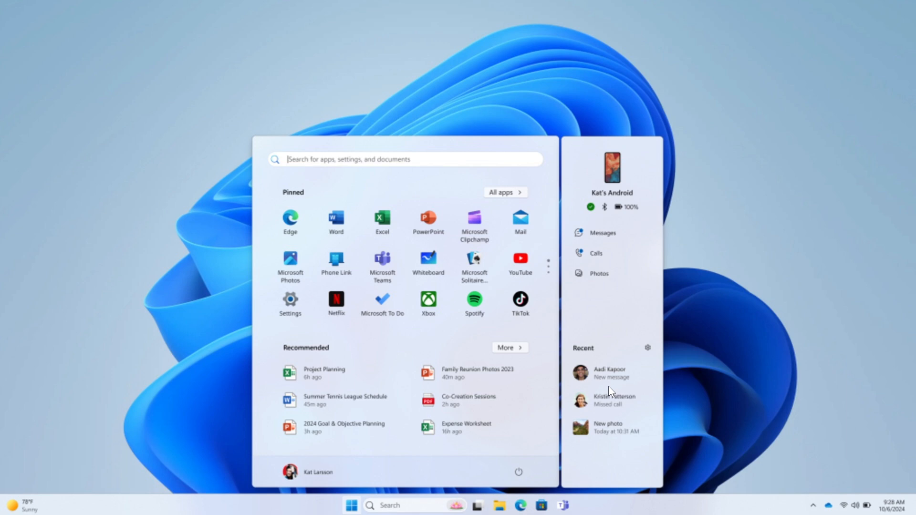
mouse_move(774, 163)
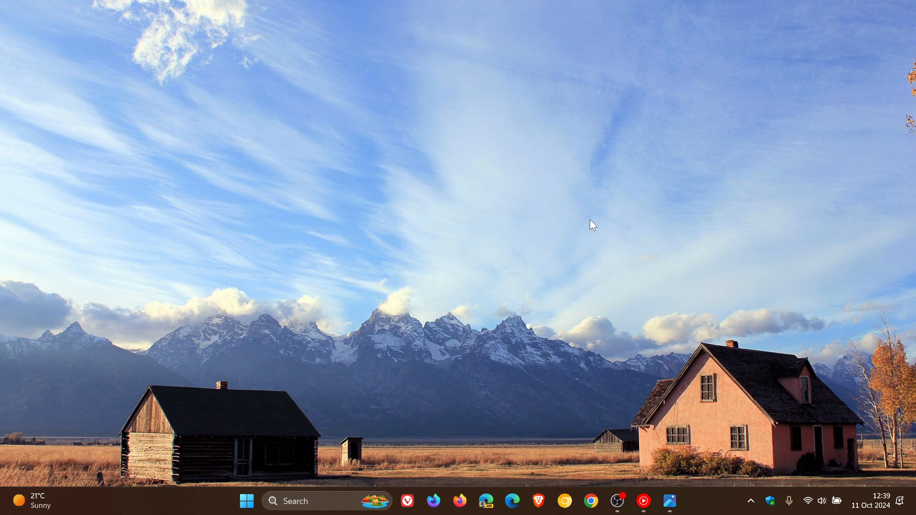
mouse_move(864, 358)
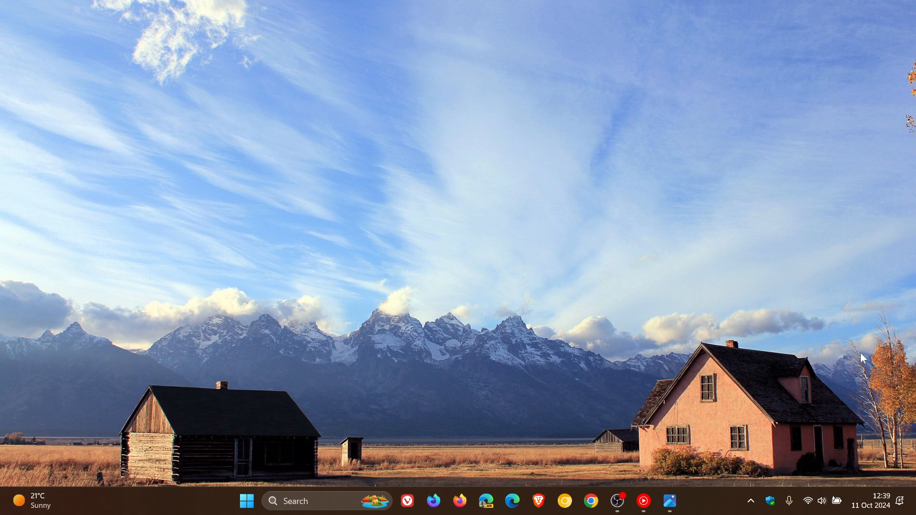
mouse_move(631, 262)
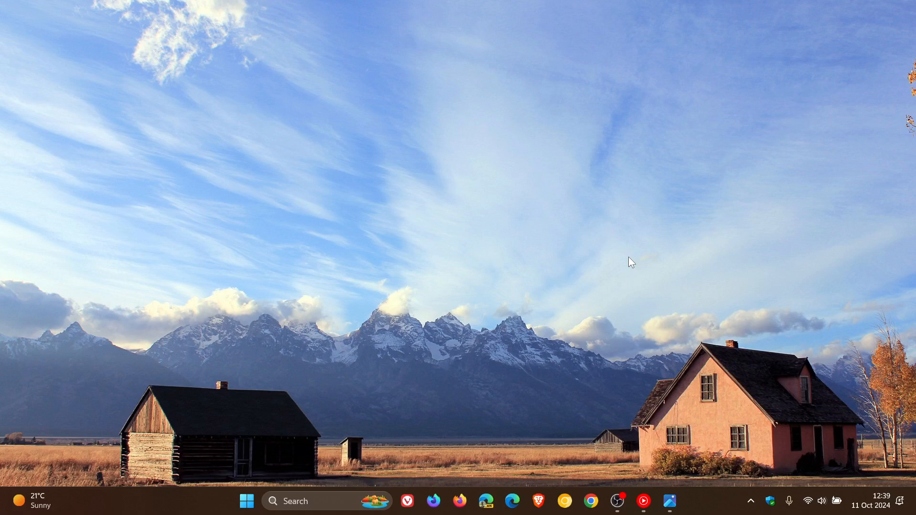
mouse_move(649, 285)
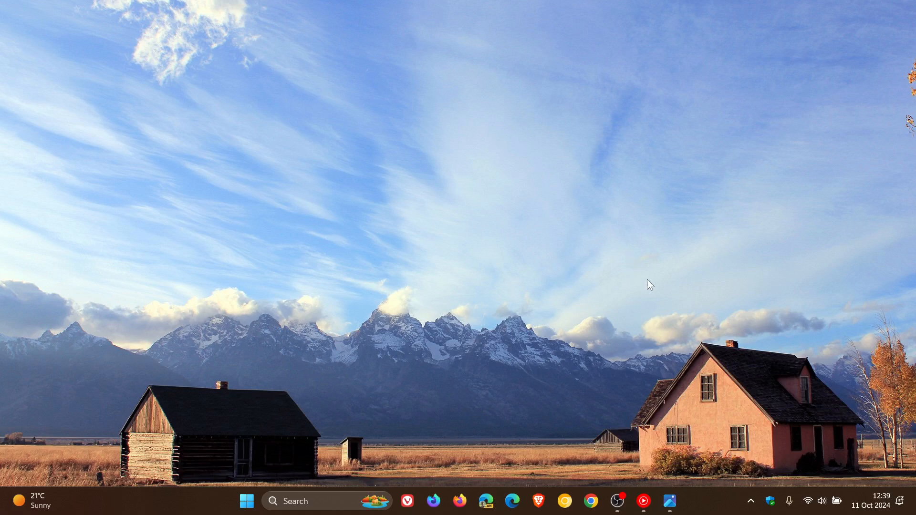
mouse_move(793, 312)
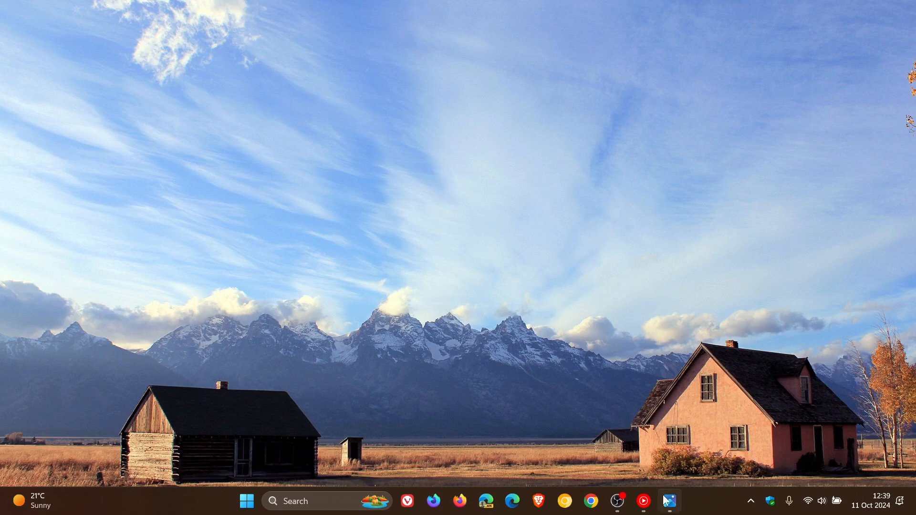
left_click(248, 500)
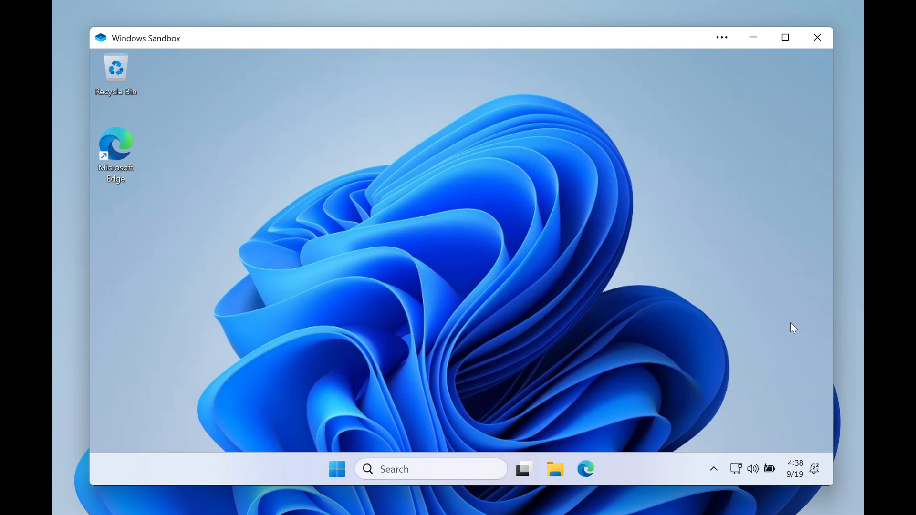
mouse_move(704, 50)
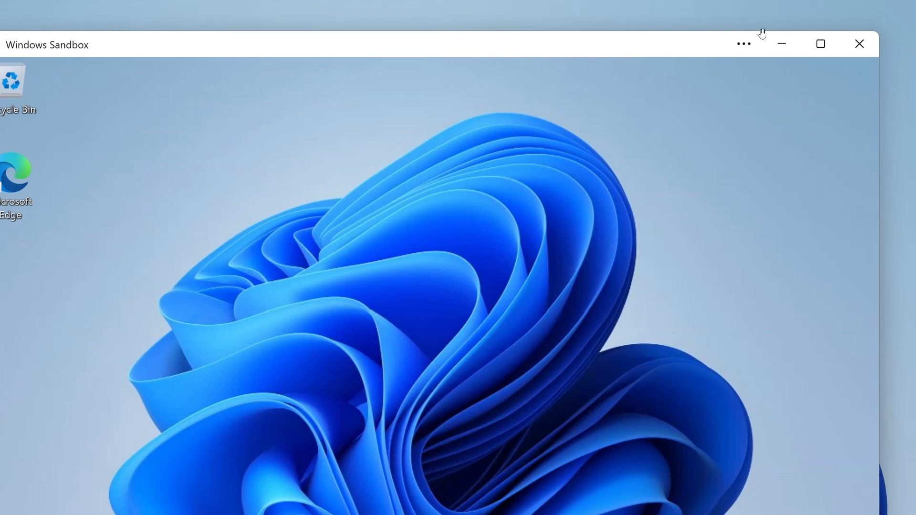
mouse_move(729, 177)
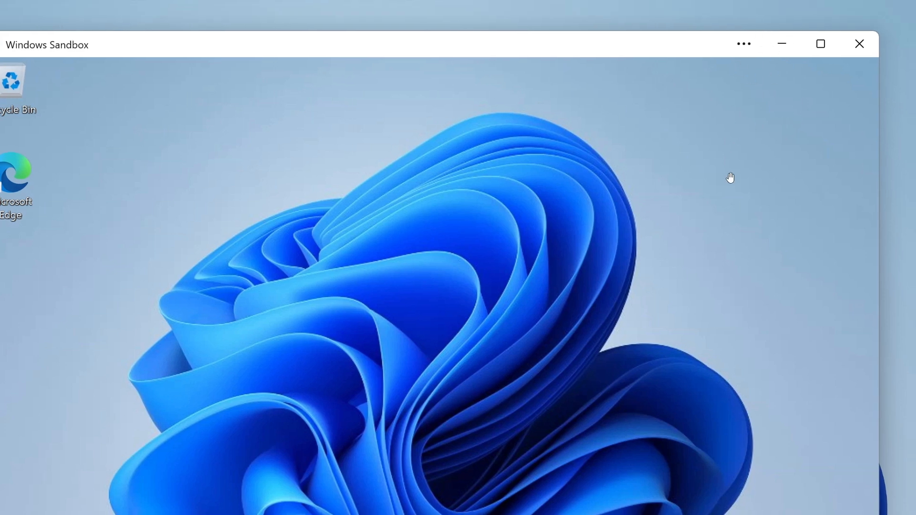
mouse_move(766, 129)
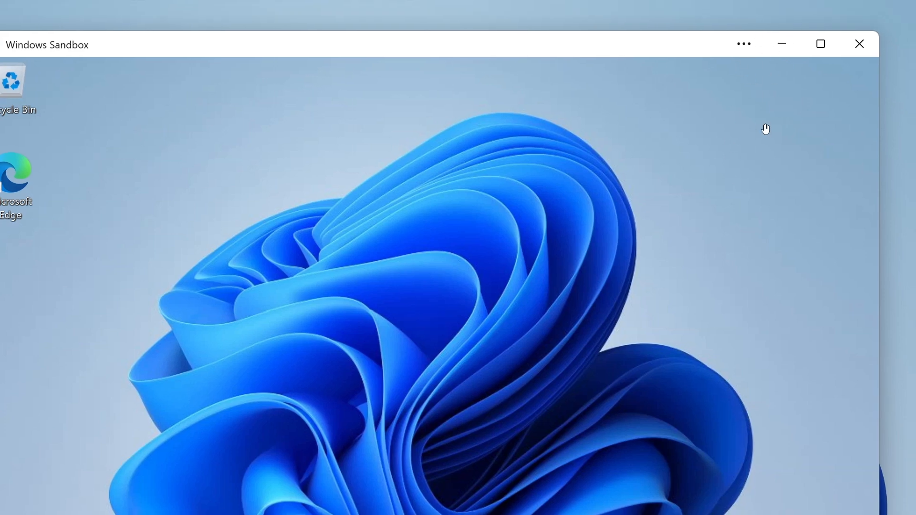
left_click(819, 44)
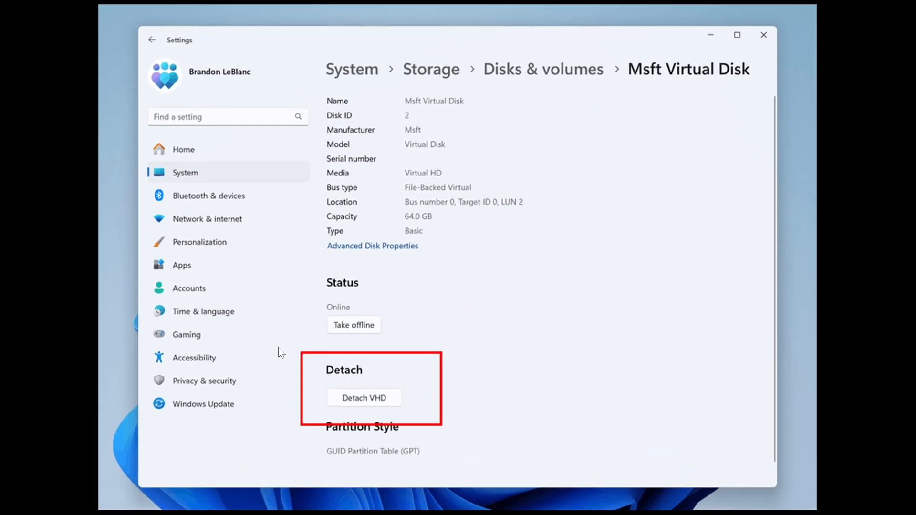
mouse_move(548, 380)
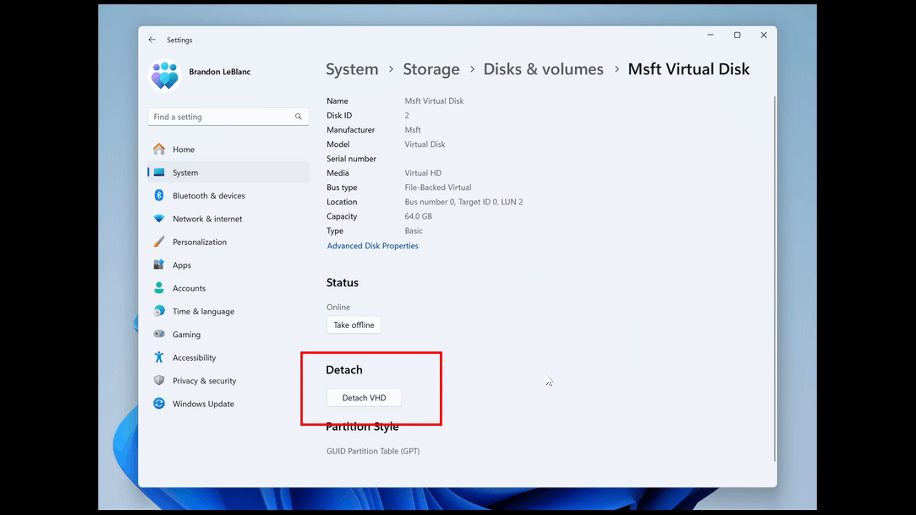
mouse_move(597, 287)
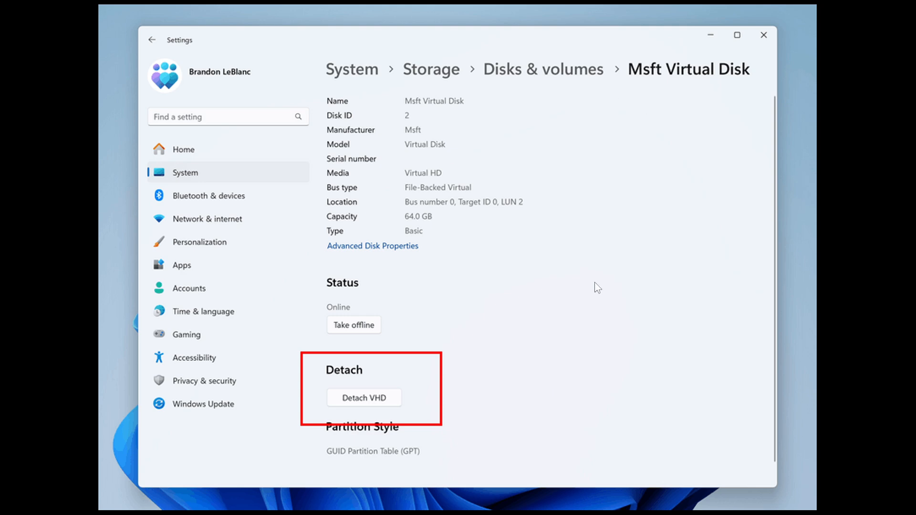
mouse_move(691, 331)
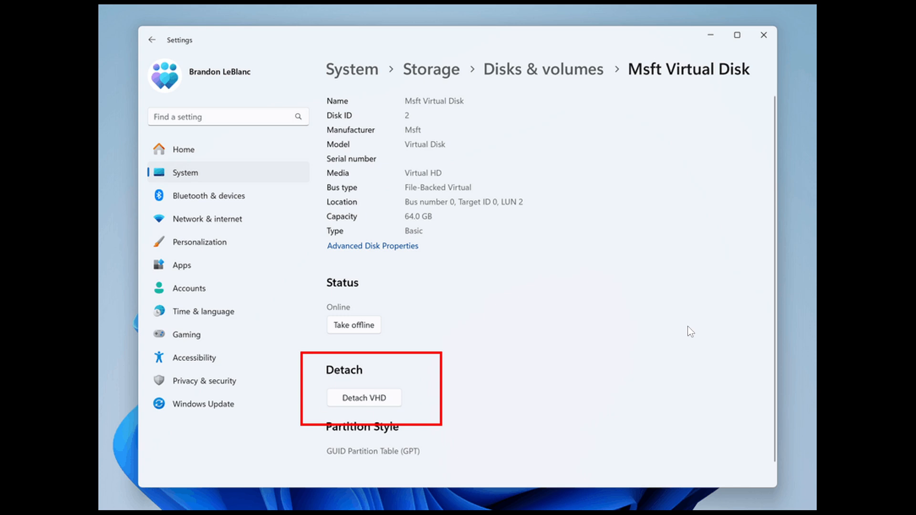
- Close the Msft Virtual Disk details page so the desktop shows again
left_click(763, 35)
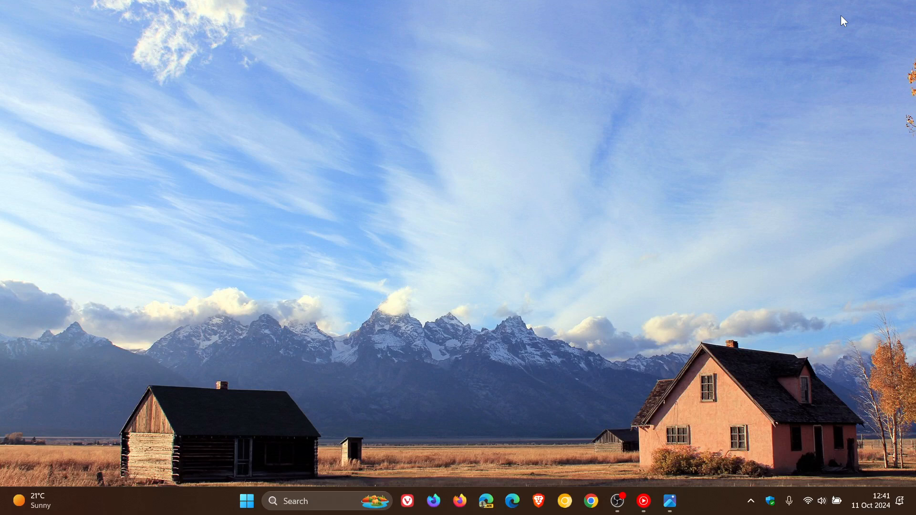
mouse_move(700, 262)
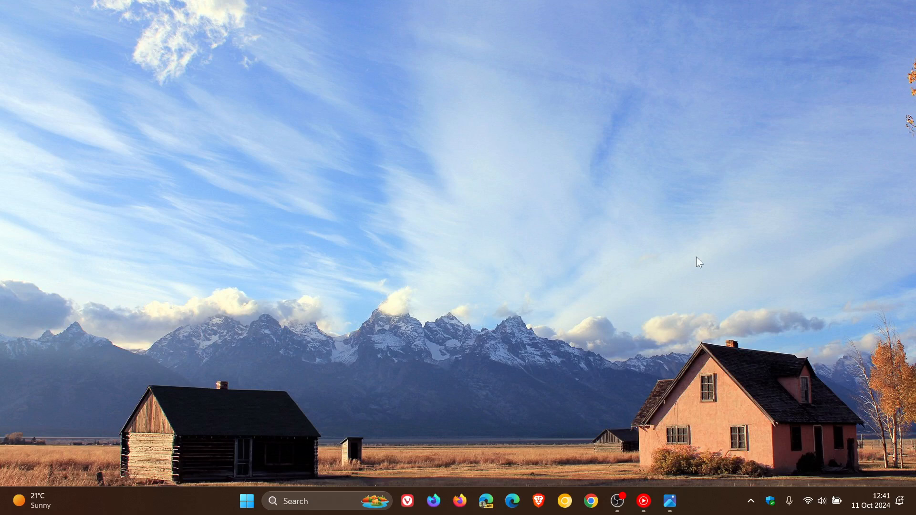
left_click(246, 501)
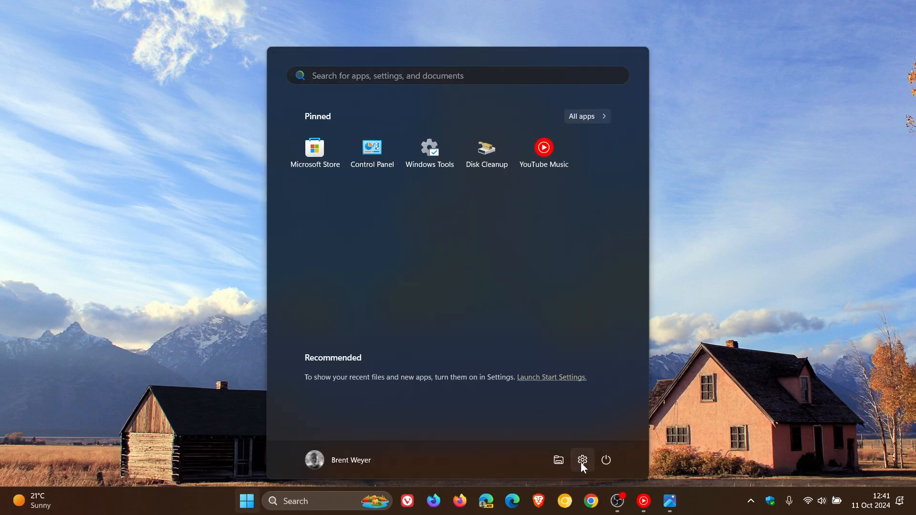
left_click(582, 460)
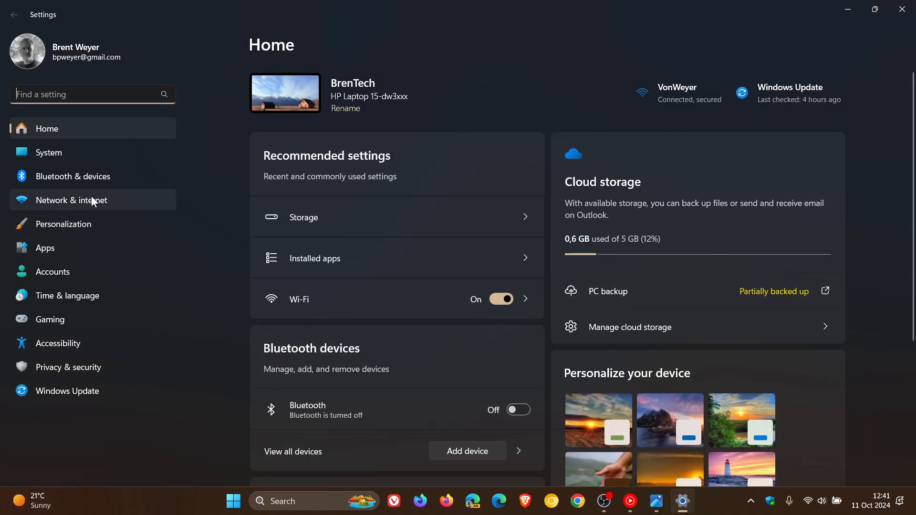
left_click(72, 199)
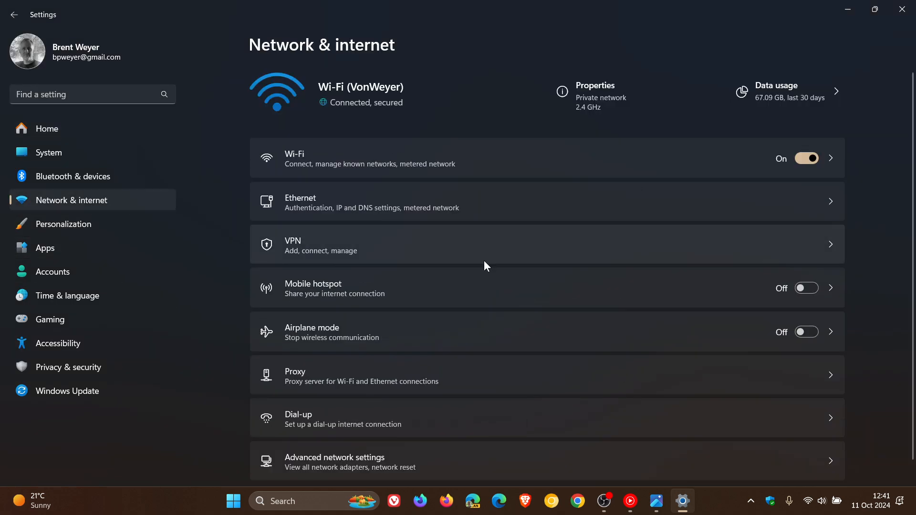
mouse_move(670, 43)
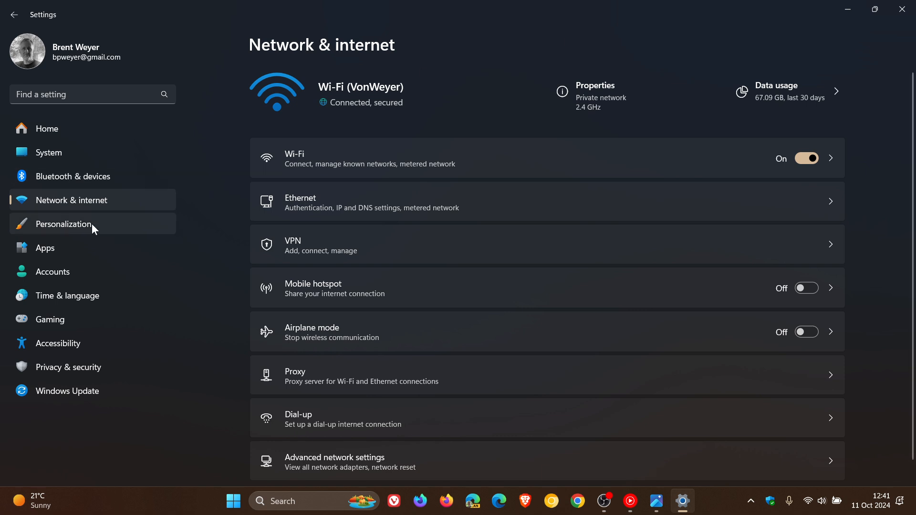
mouse_move(698, 52)
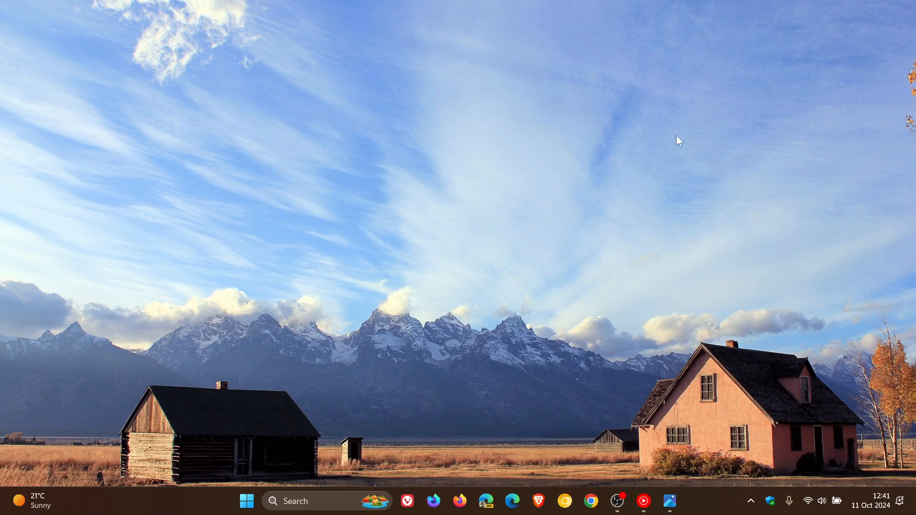
mouse_move(675, 147)
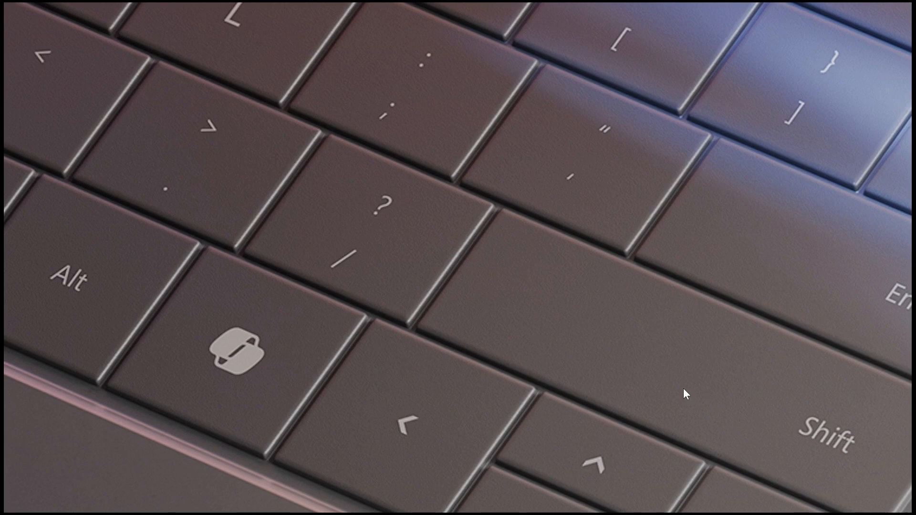
mouse_move(560, 327)
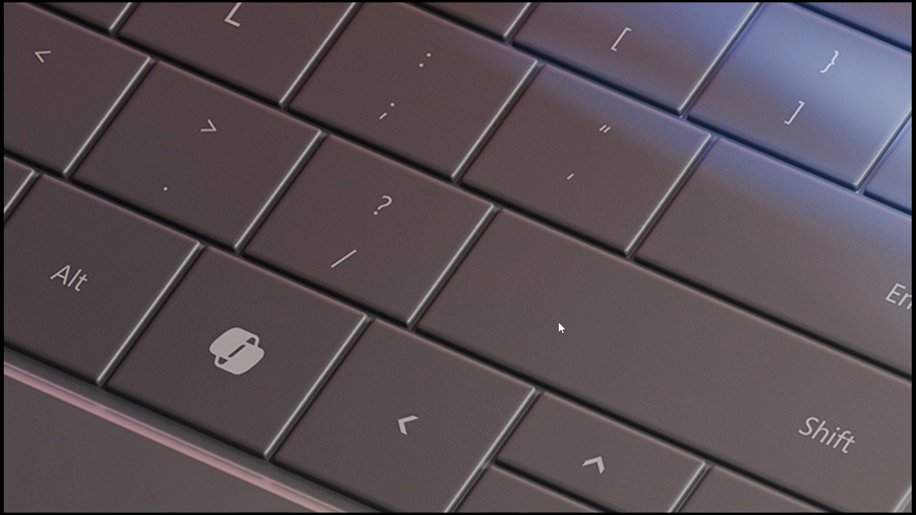
mouse_move(275, 276)
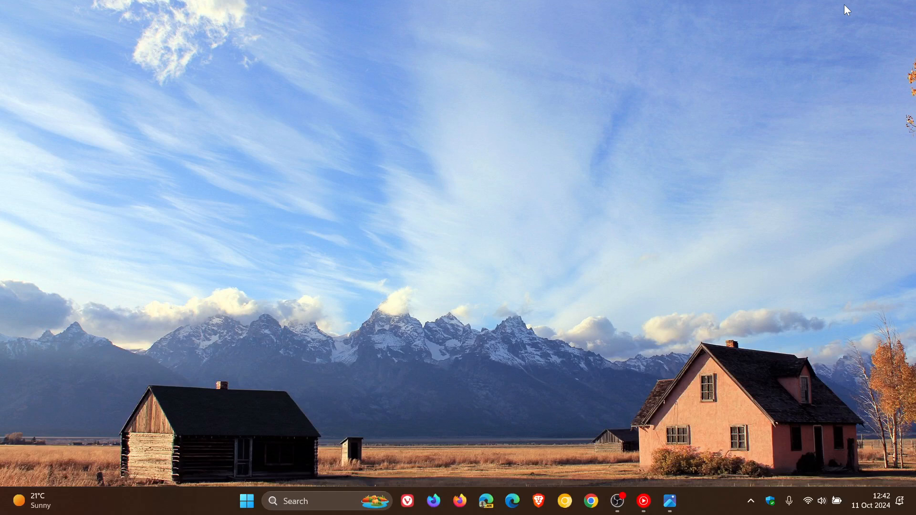
mouse_move(677, 150)
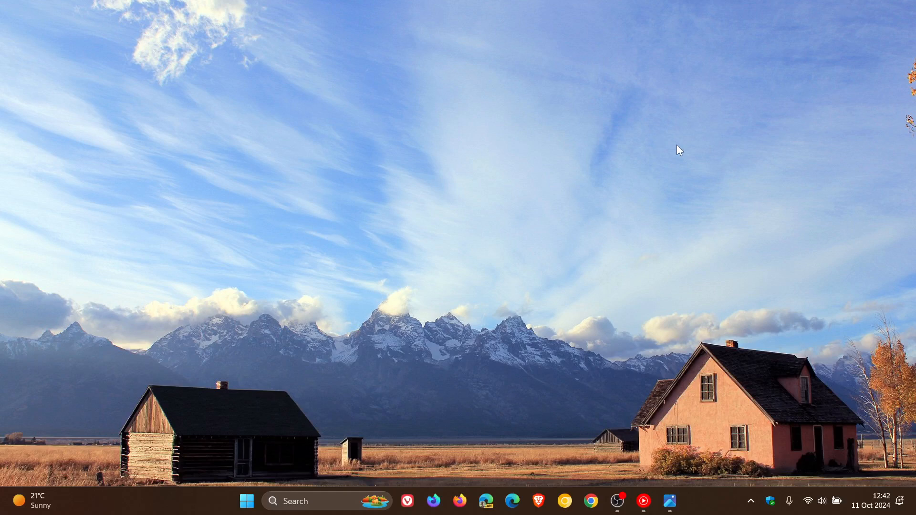